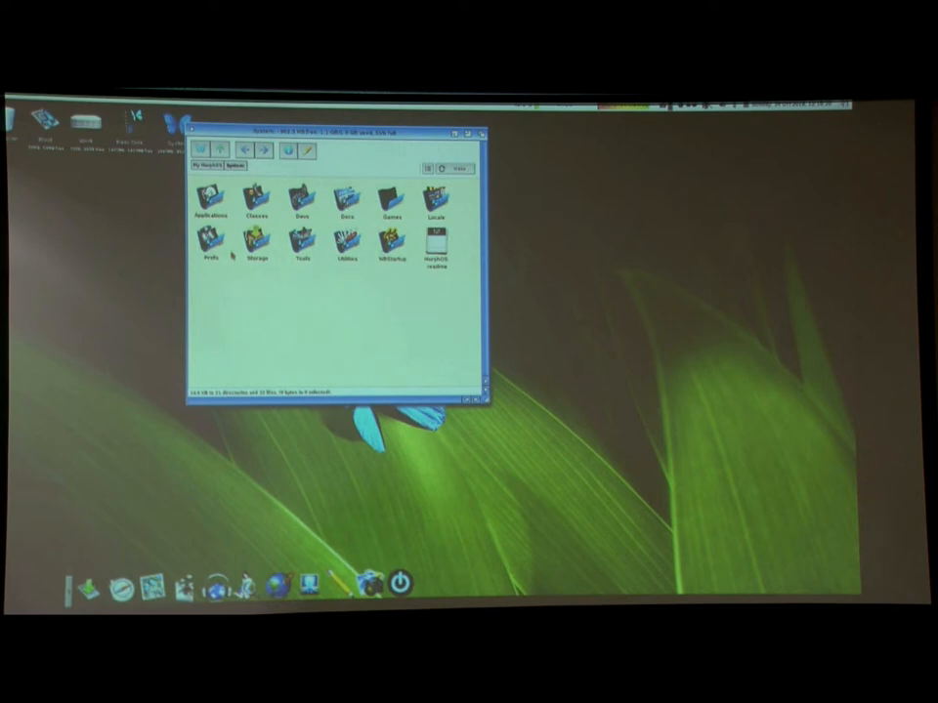
Show all files in the disk's window, including entries without icons.
right_click(235, 258)
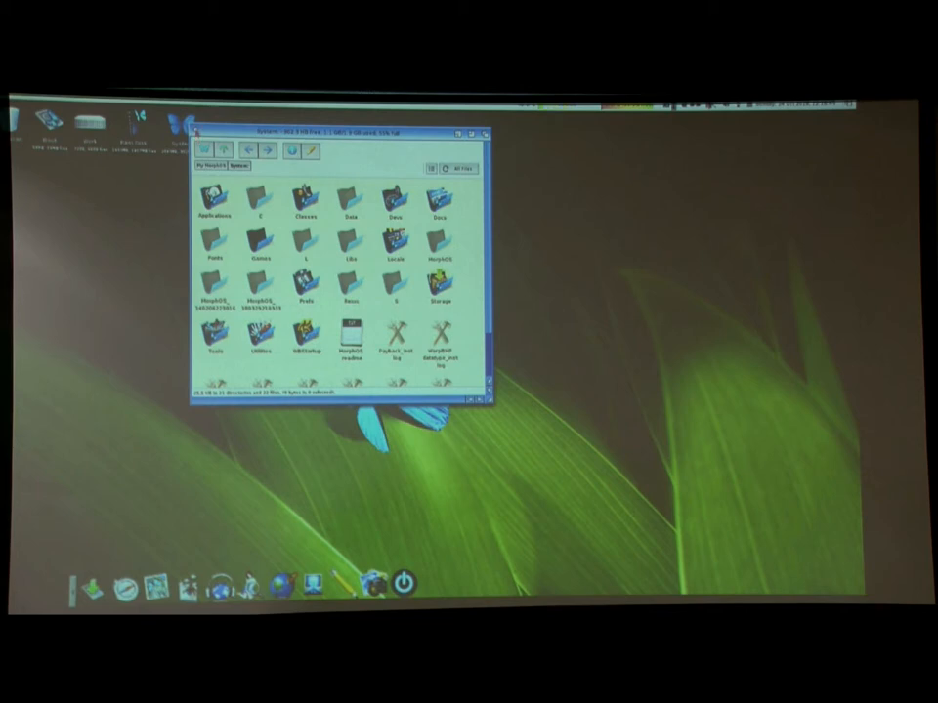
Switch to a different drawer and bring up its view-mode settings.
left_click(469, 129)
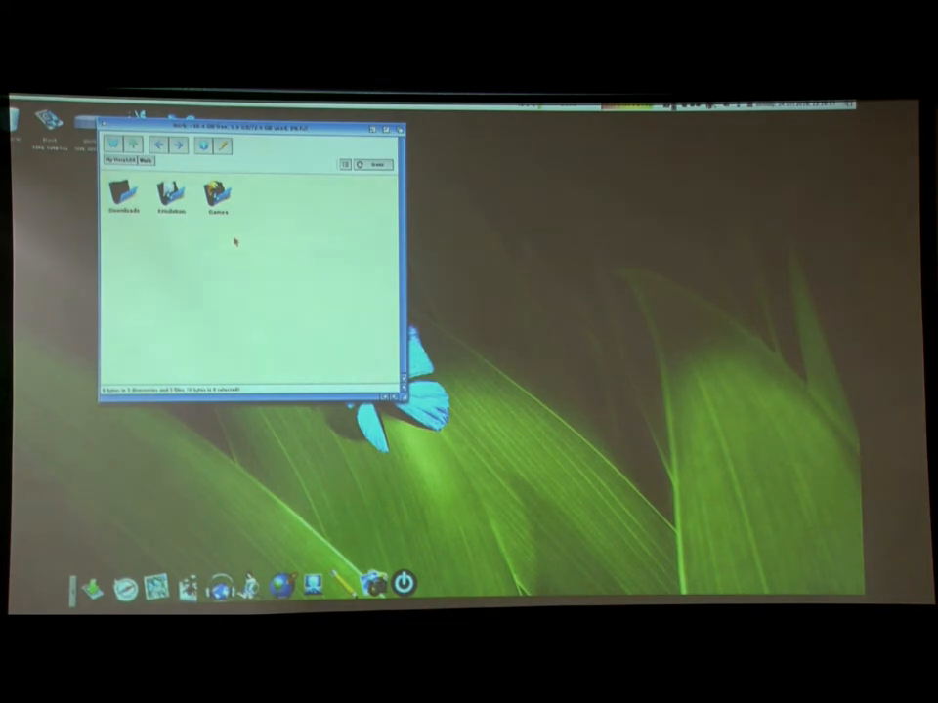
double_click(171, 194)
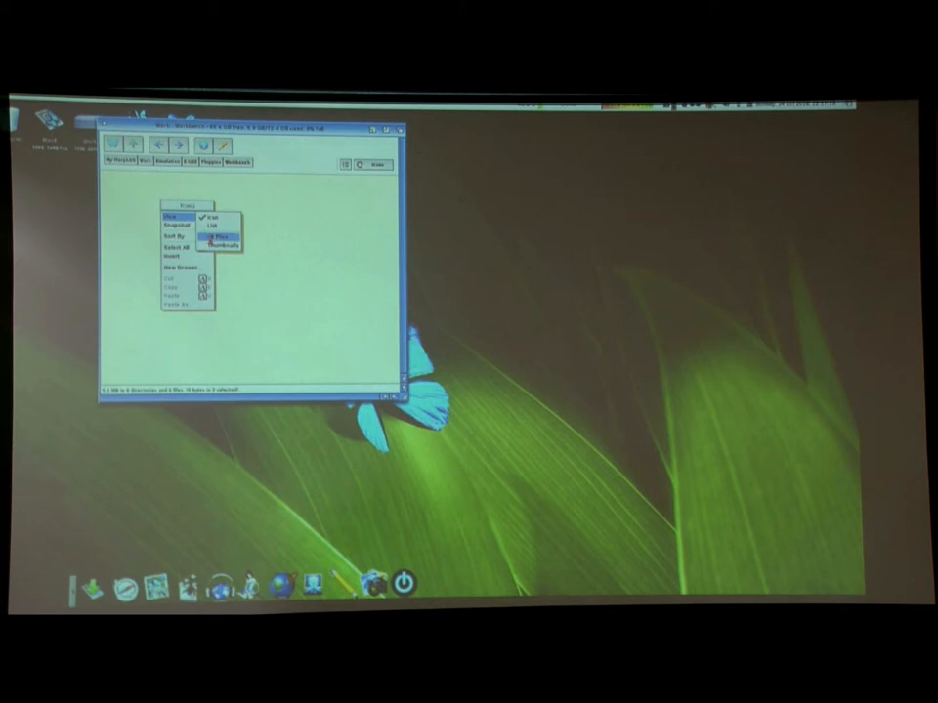
Set the drawer's view to show all entries, giving a large grid of folders.
left_click(220, 236)
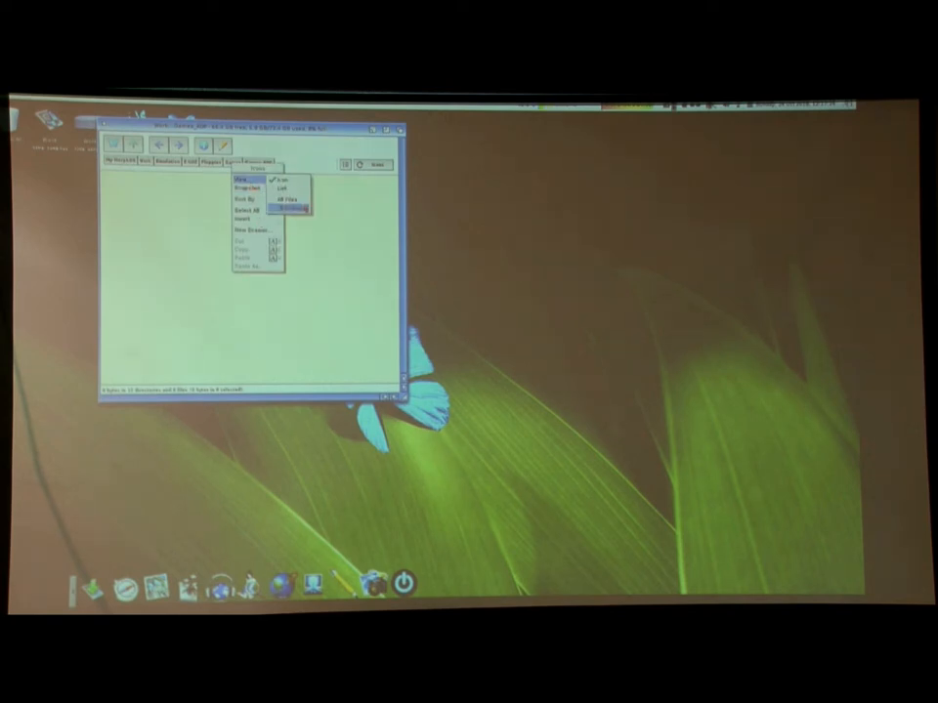
left_click(294, 211)
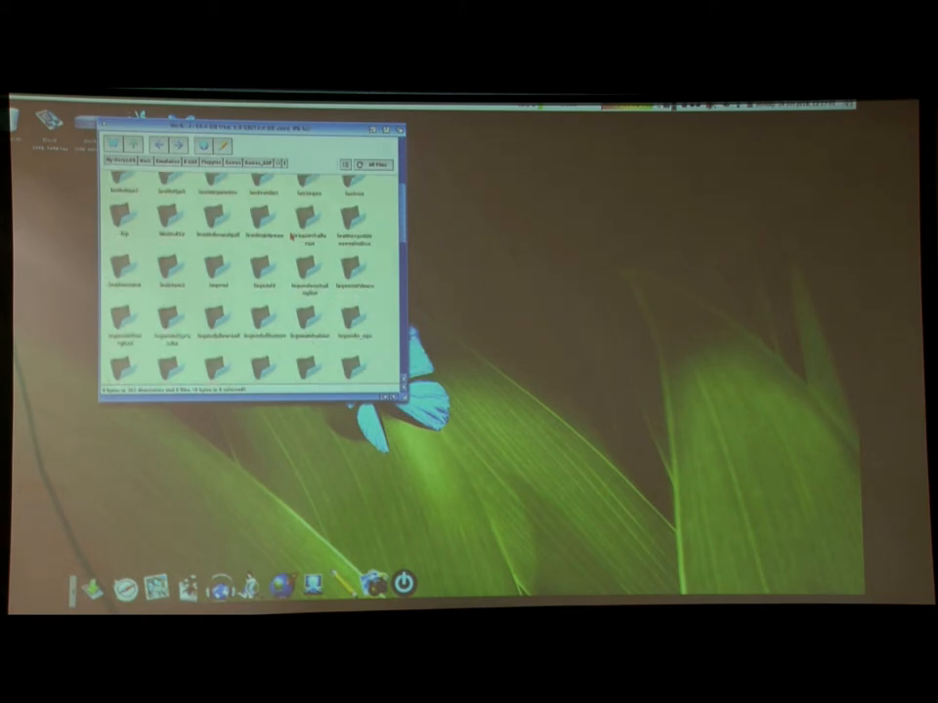
scroll("down", 3)
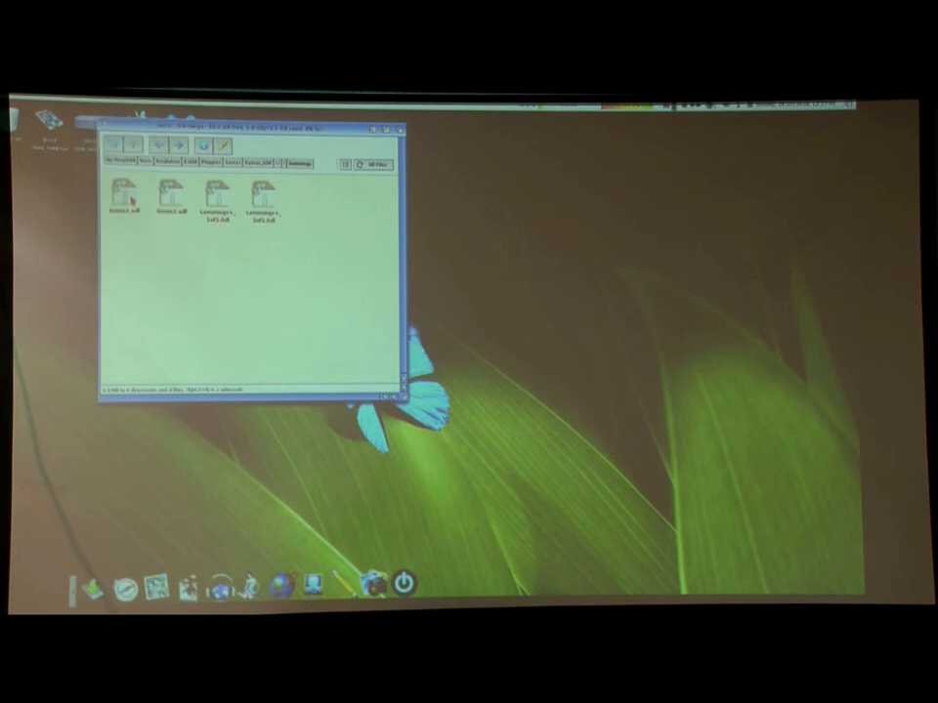
Bring up the file menu for an item in the drawer to launch it.
right_click(123, 195)
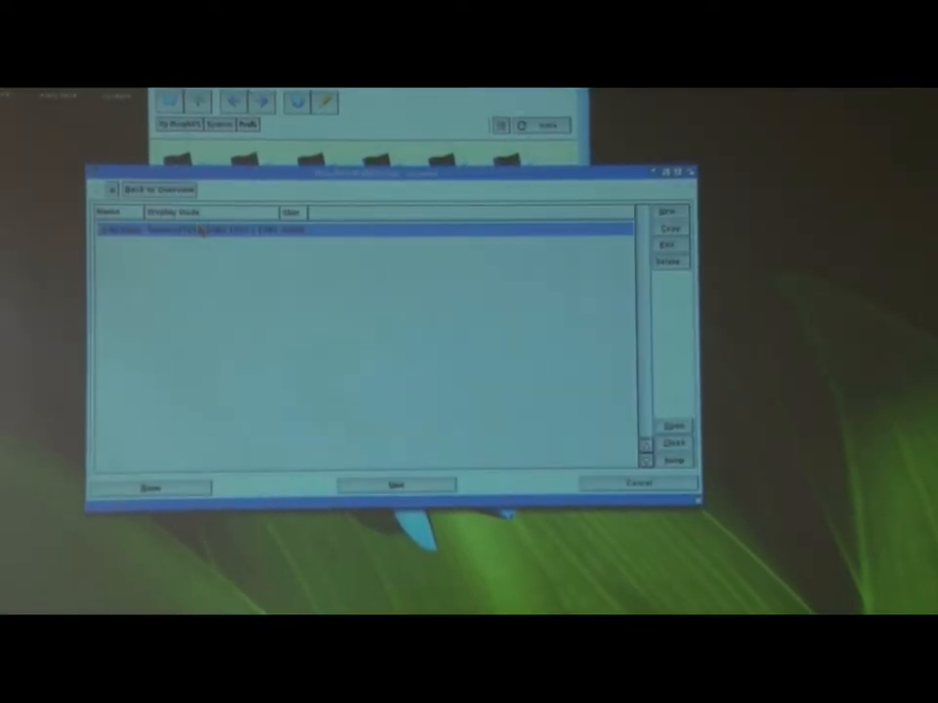
left_click(672, 242)
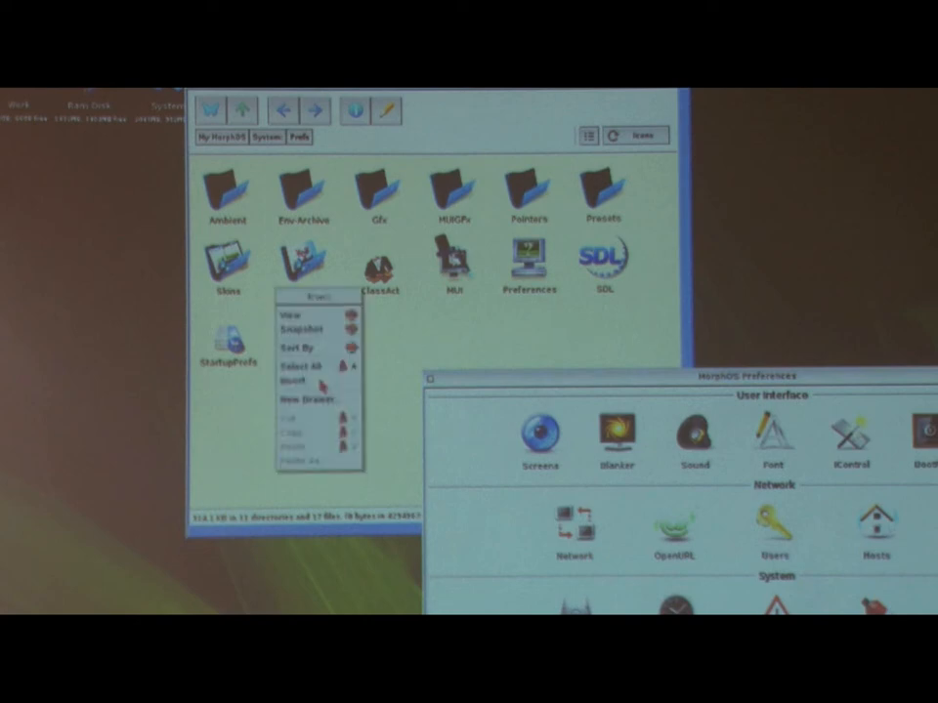
mouse_move(303, 418)
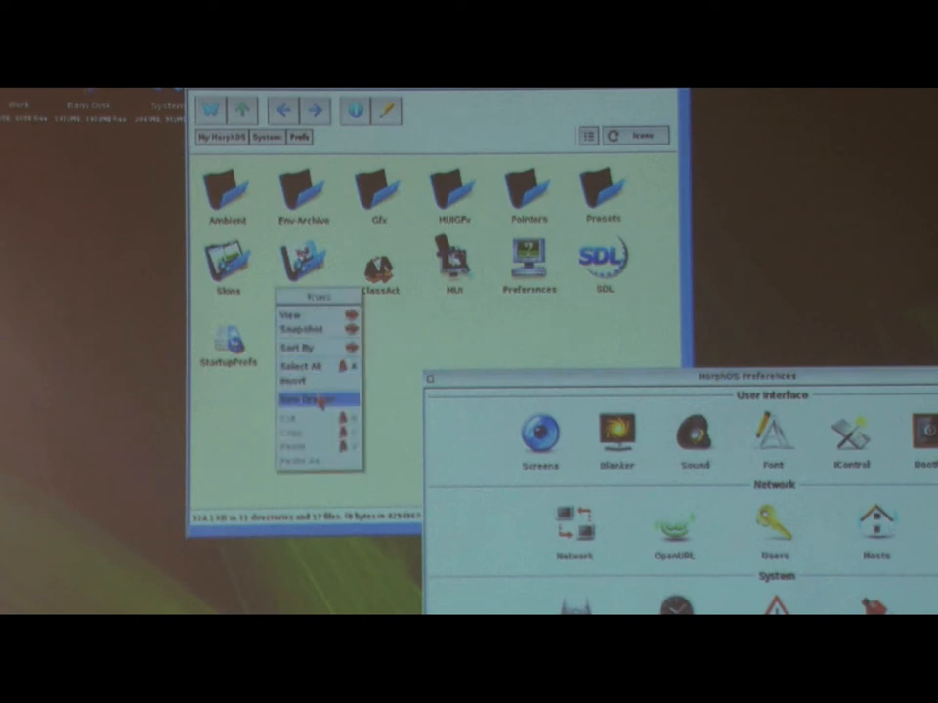
Create a new empty drawer inside the system folder.
left_click(309, 394)
type("tes")
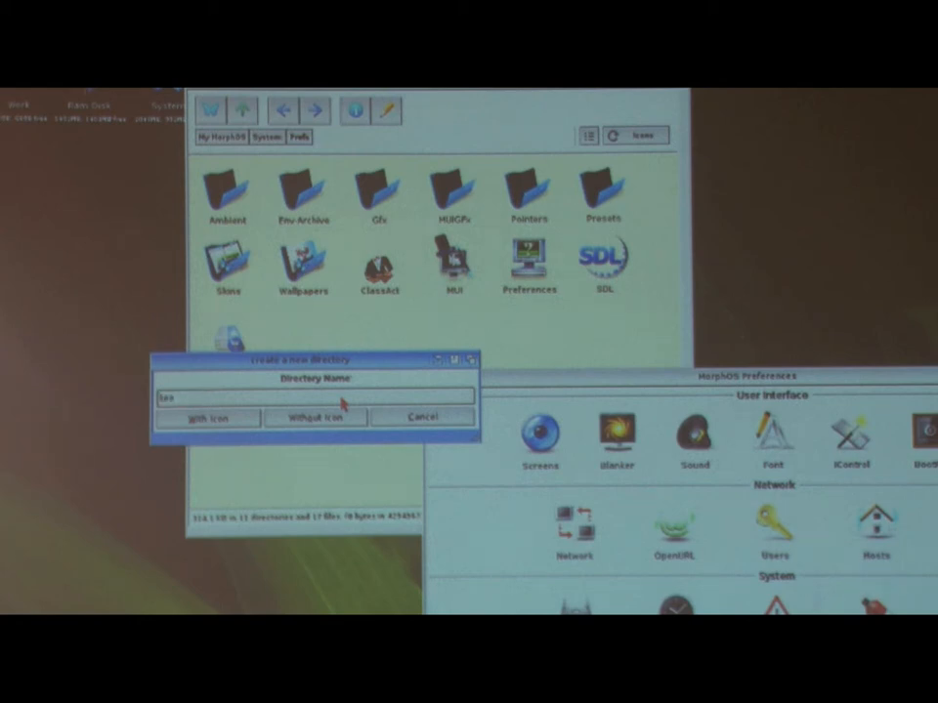
left_click(207, 418)
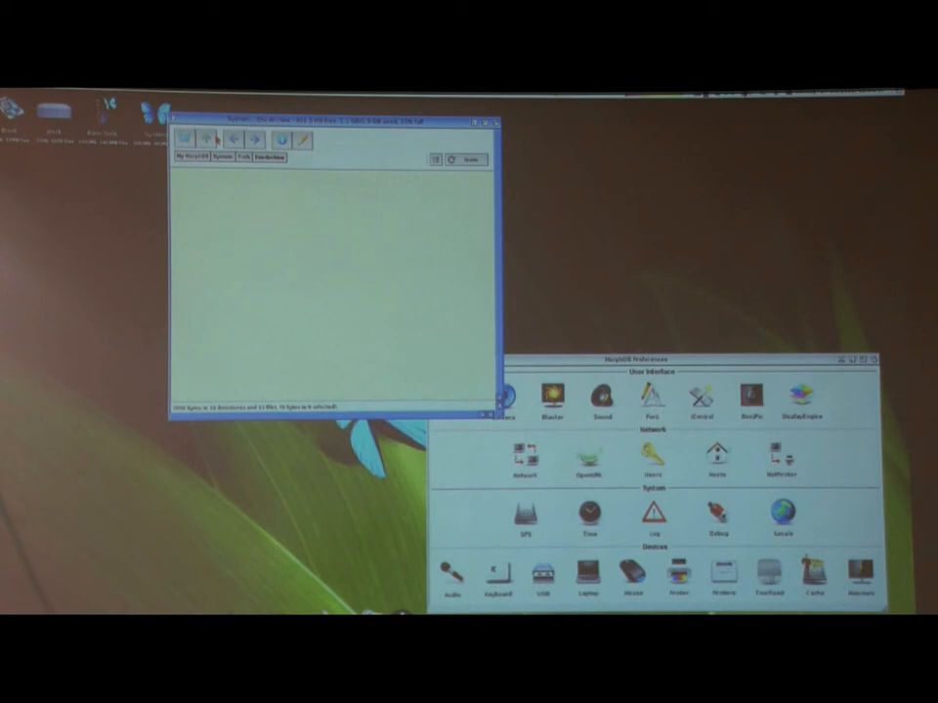
left_click(485, 112)
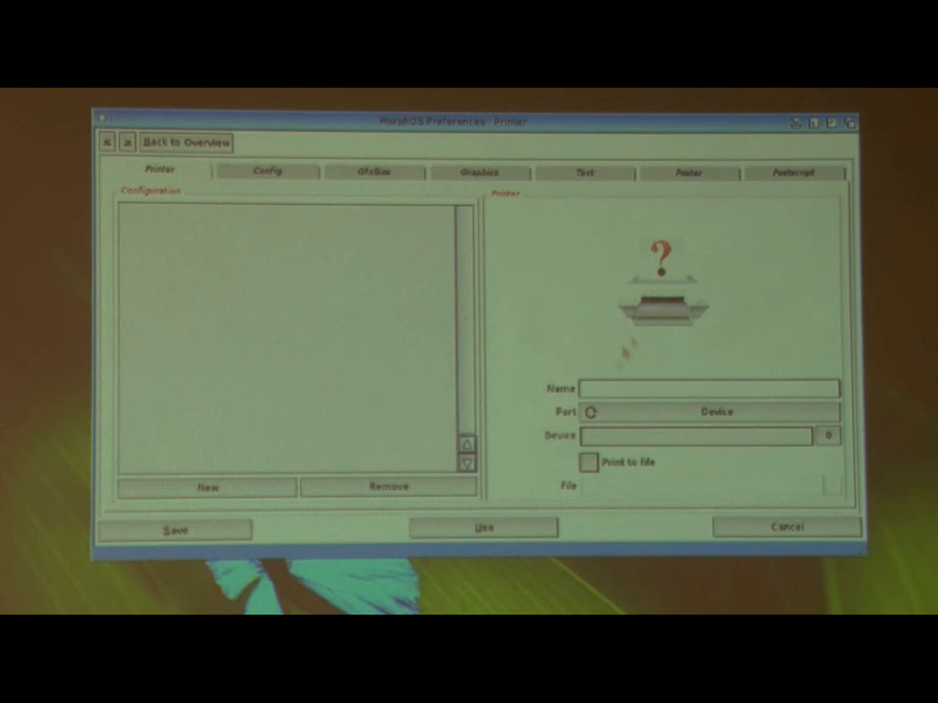
left_click(716, 410)
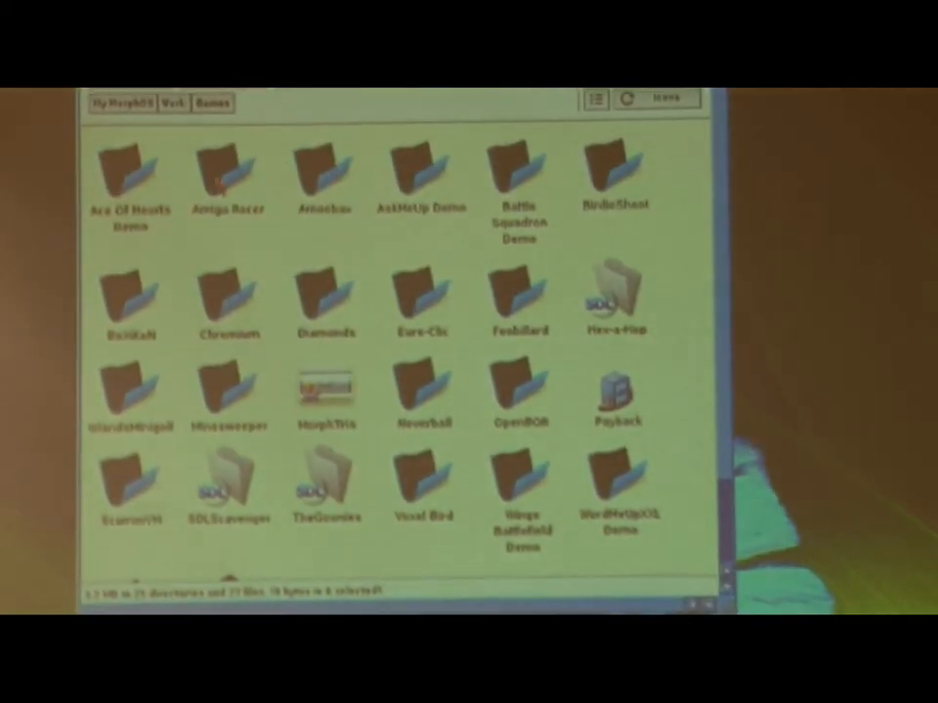
Start Amiga Racer from the Games drawer, reaching its main menu.
double_click(226, 172)
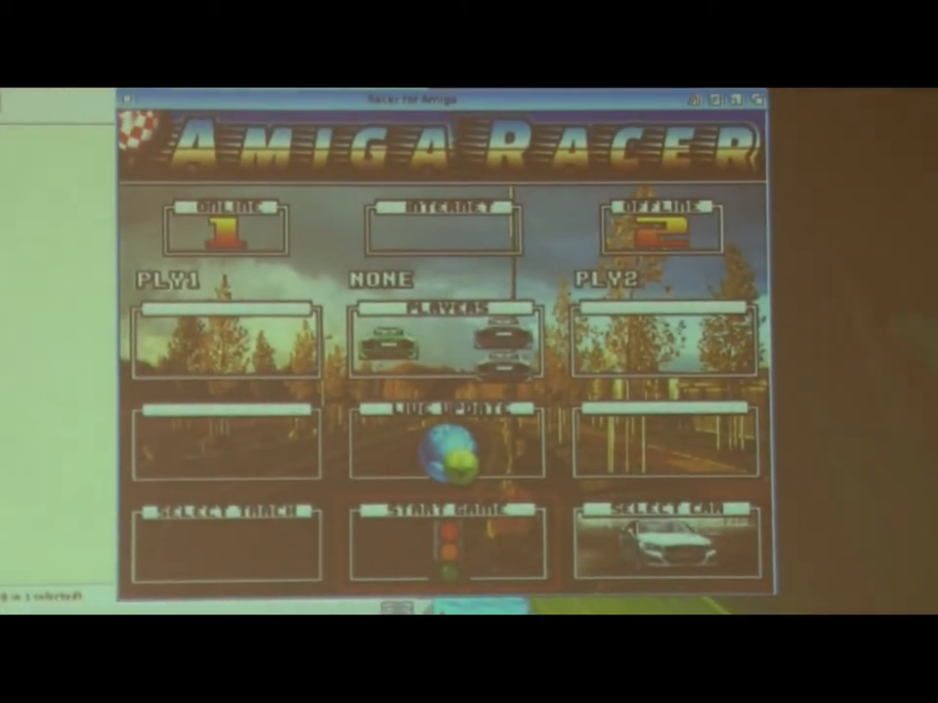
left_click(443, 540)
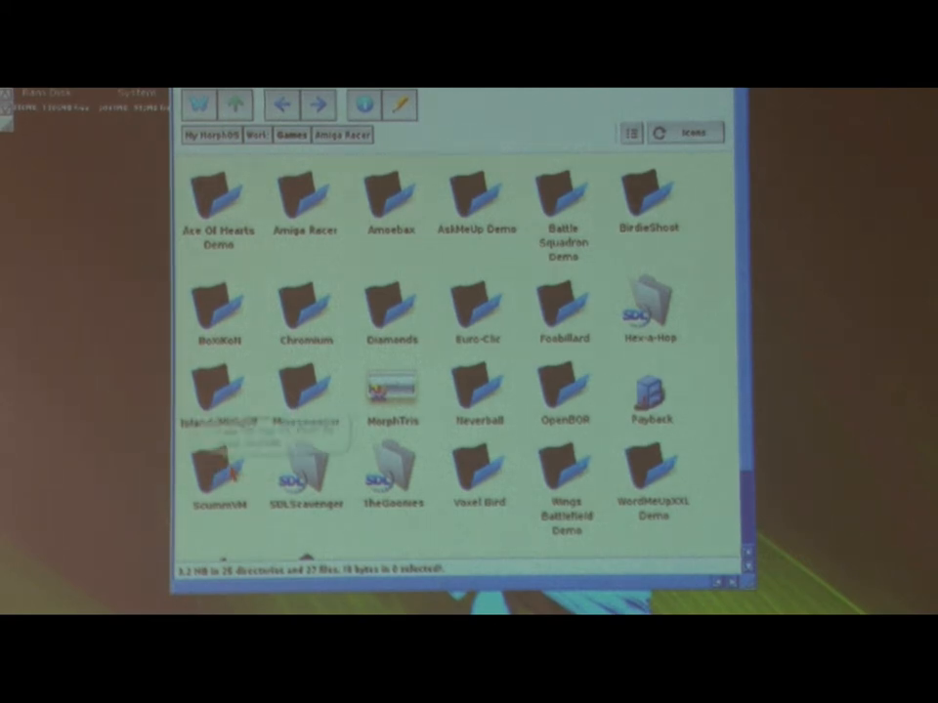
scroll("down", 3)
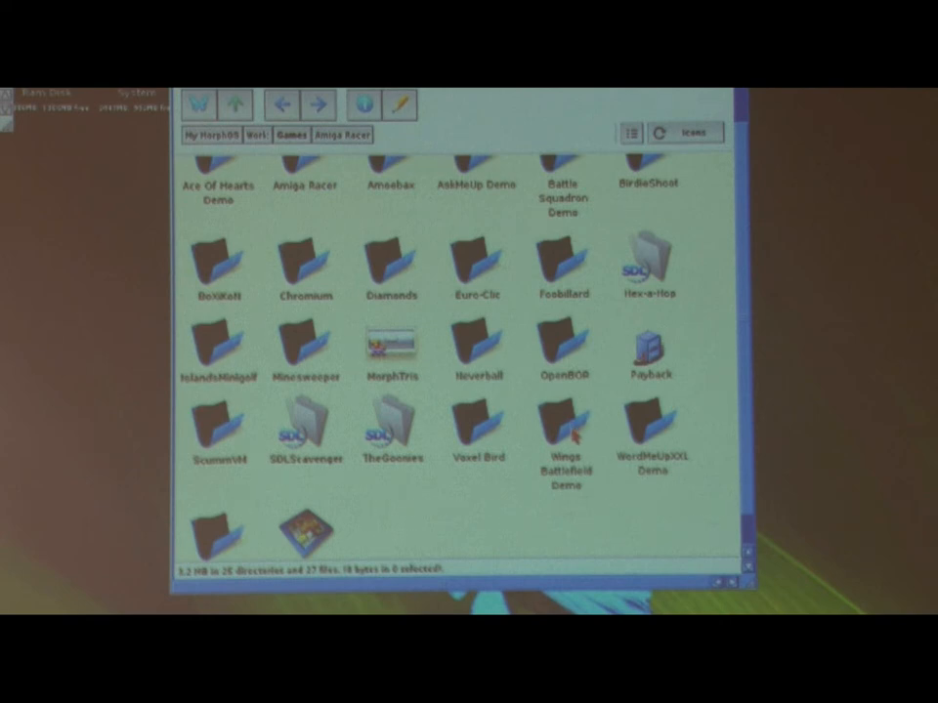
mouse_move(563, 439)
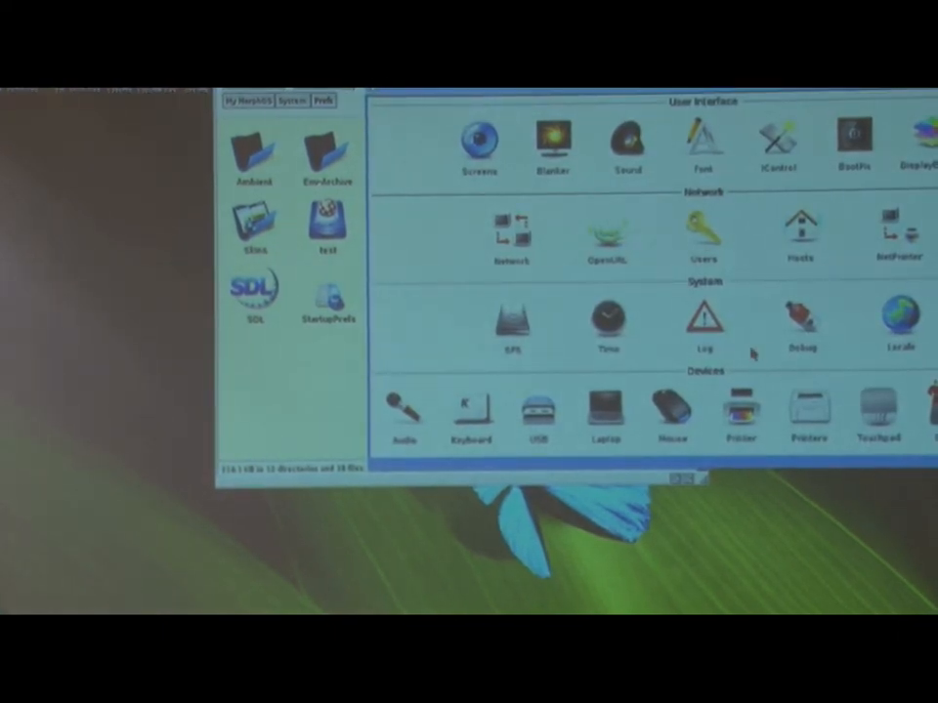
mouse_move(809, 418)
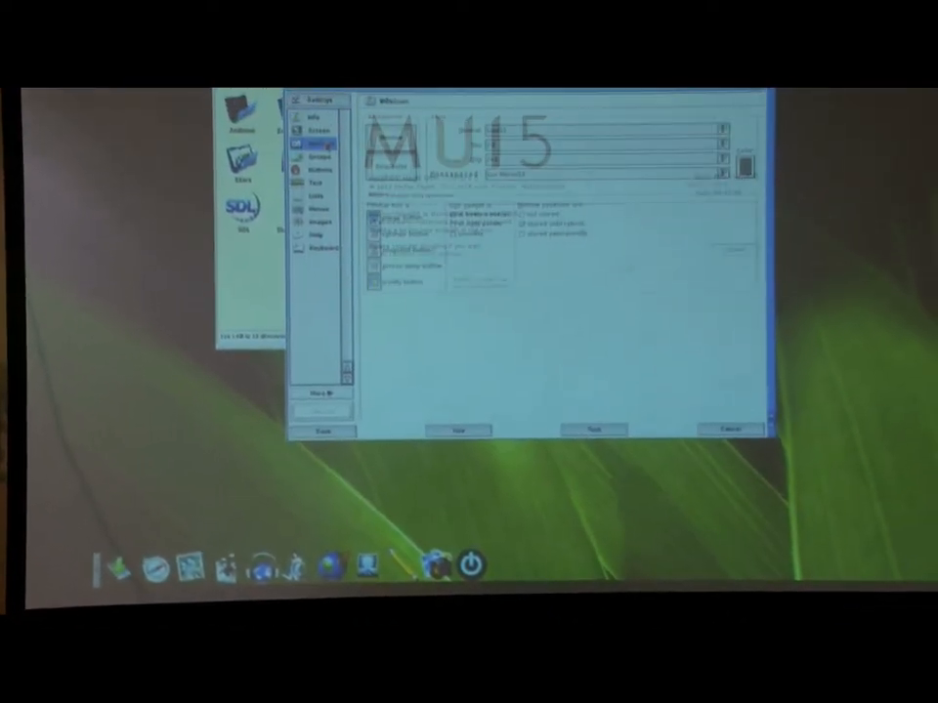
Browse the Groups, Buttons and MUI5 About pages, ending on Screens with its public screens list.
left_click(313, 187)
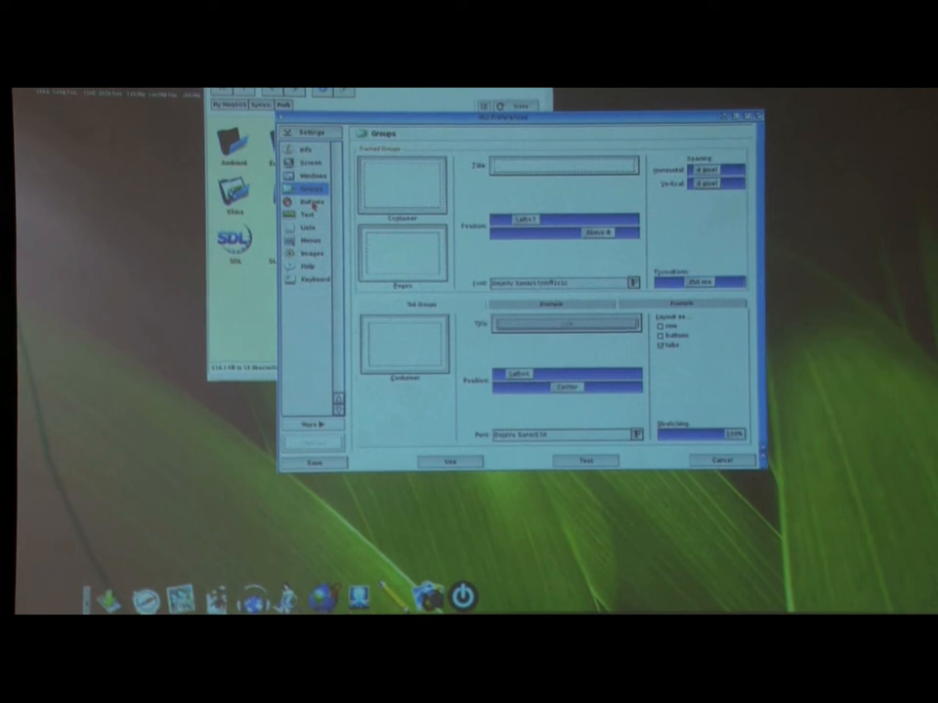
left_click(311, 199)
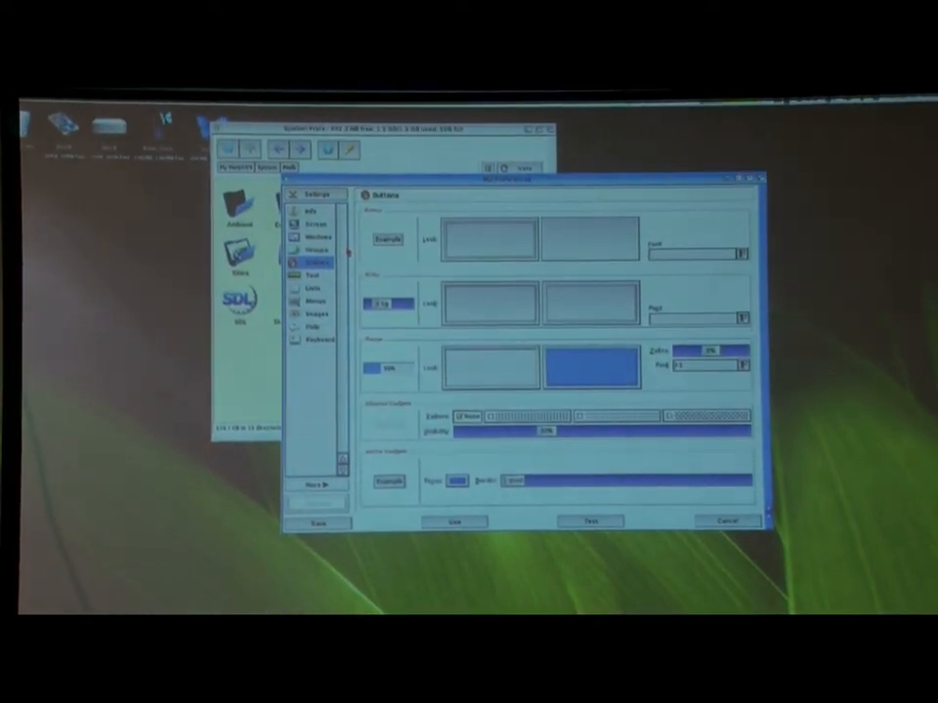
left_click(312, 211)
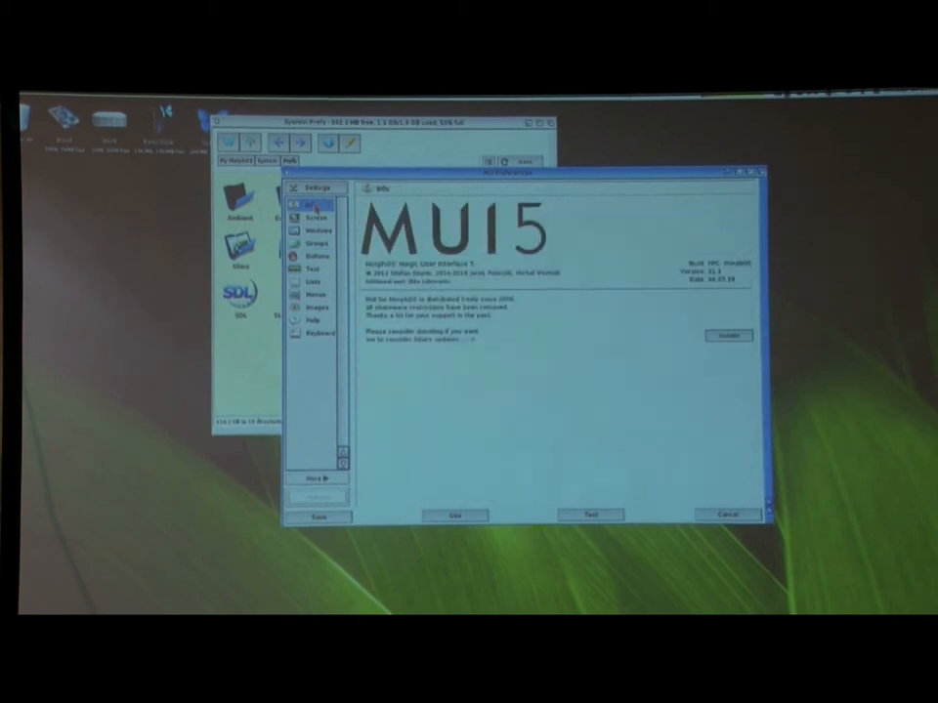
left_click(315, 215)
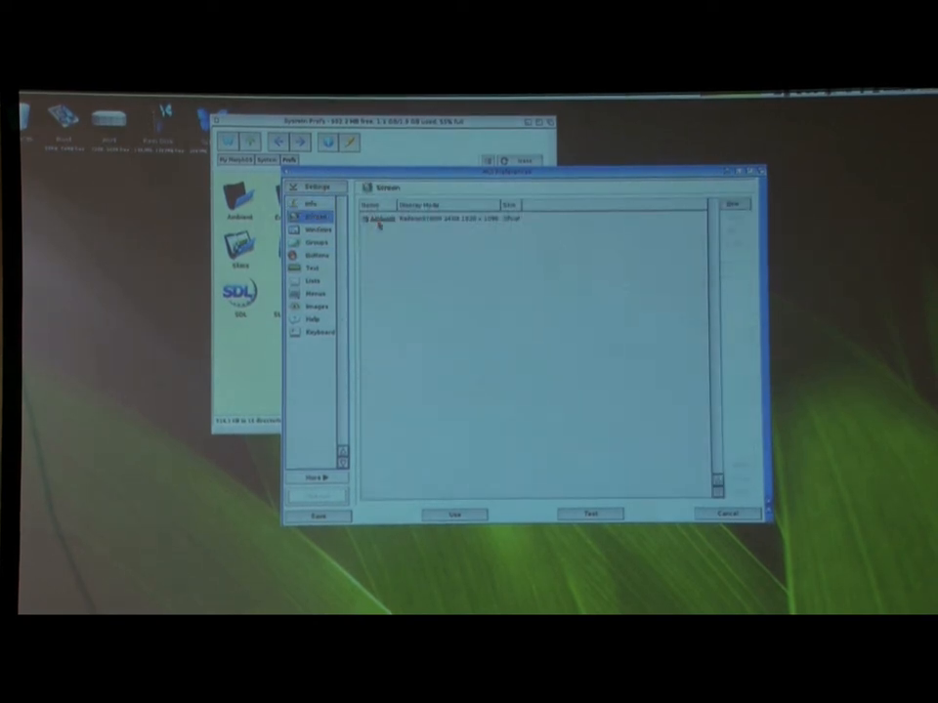